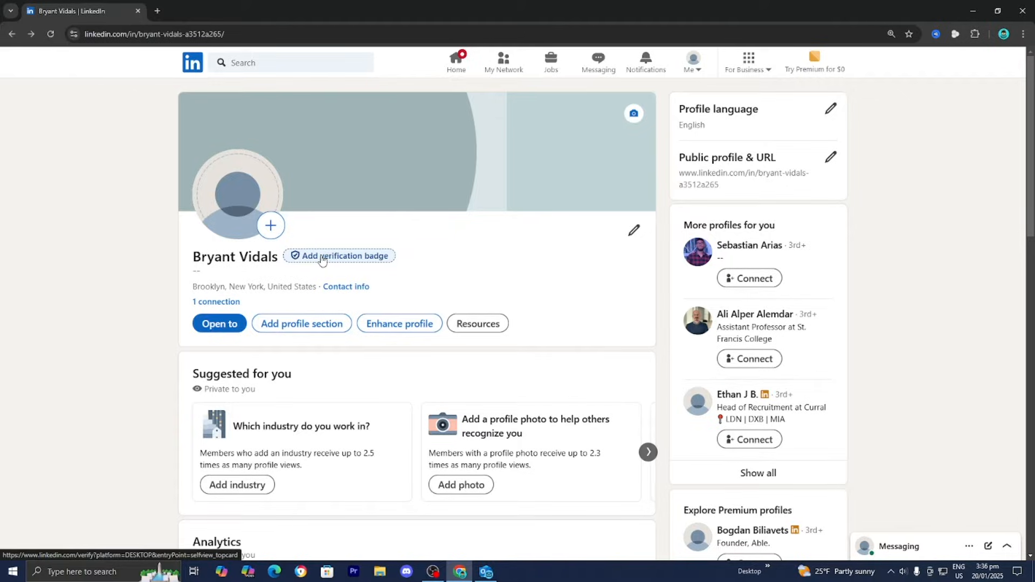
Step: Choose 'Add verification badge' beside the profile name to reach the CLEAR verification introduction
left_click(344, 256)
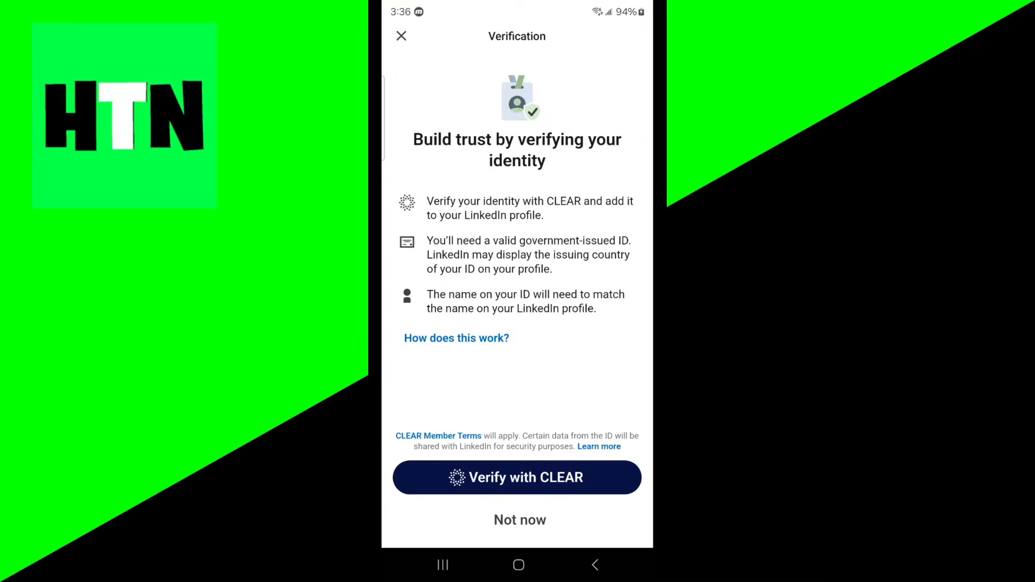
Step: Choose 'Verify with CLEAR' on LinkedIn's Verification screen
left_click(517, 477)
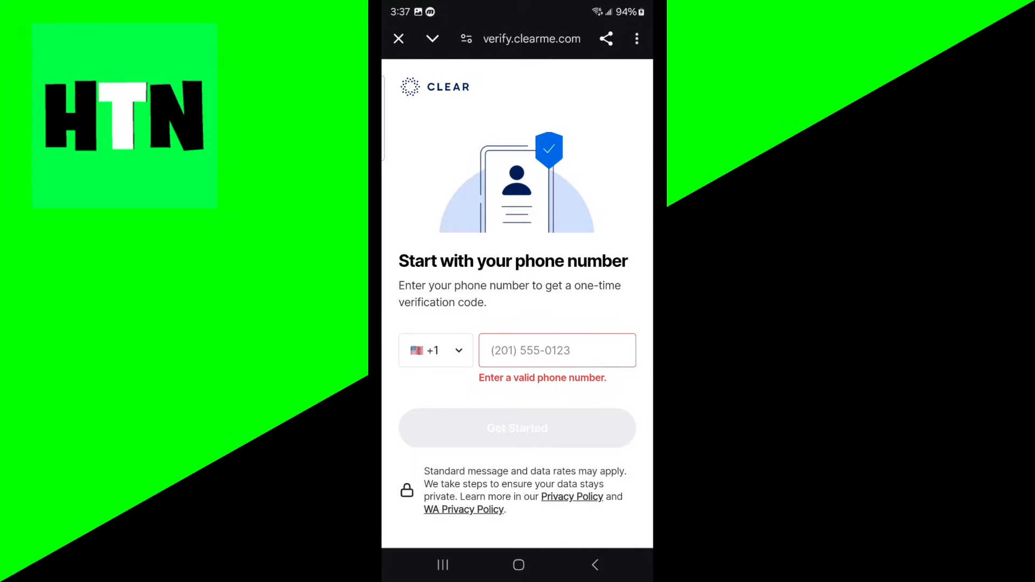
Step: Enter a phone number, request the SMS code, and enter that one-time code
left_click(435, 350)
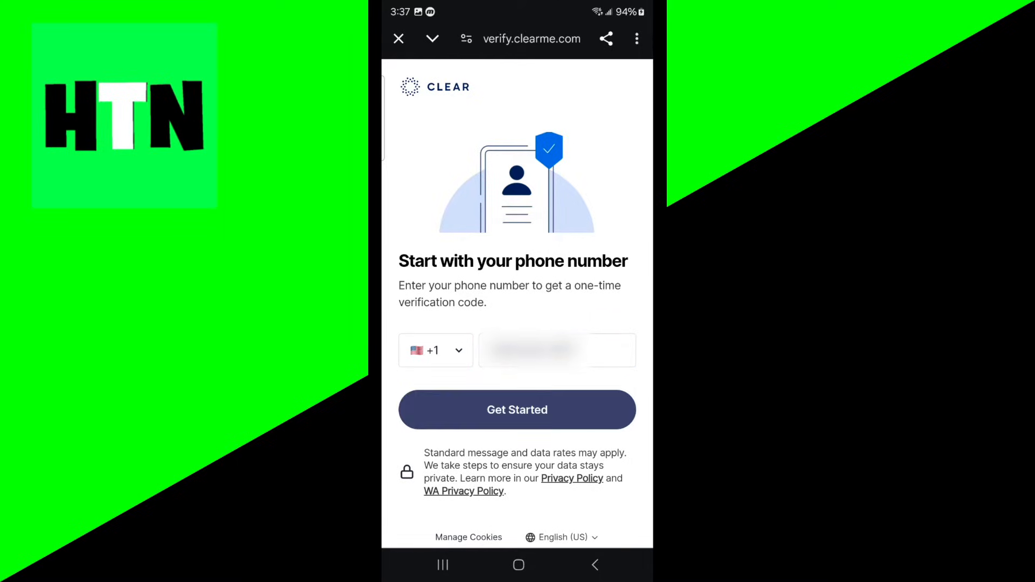
left_click(517, 410)
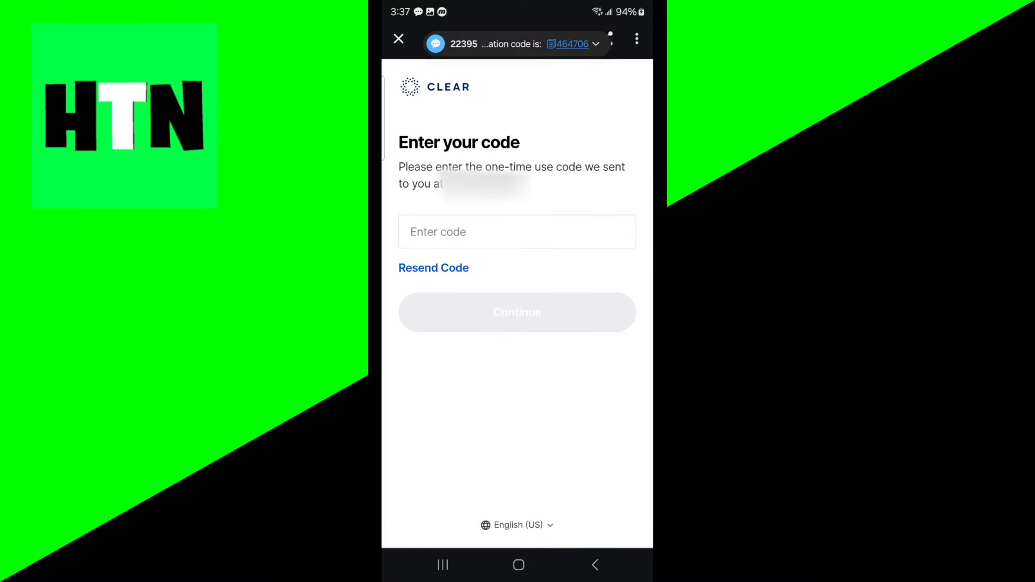
left_click(517, 232)
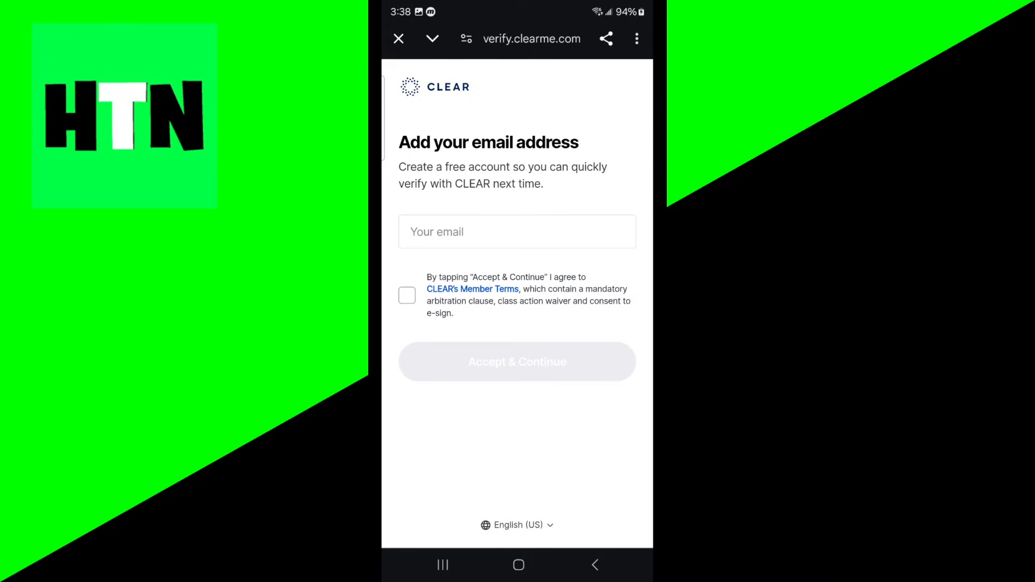
Step: Enter an email, accept CLEAR member terms, and take a selfie with camera access allowed
left_click(517, 232)
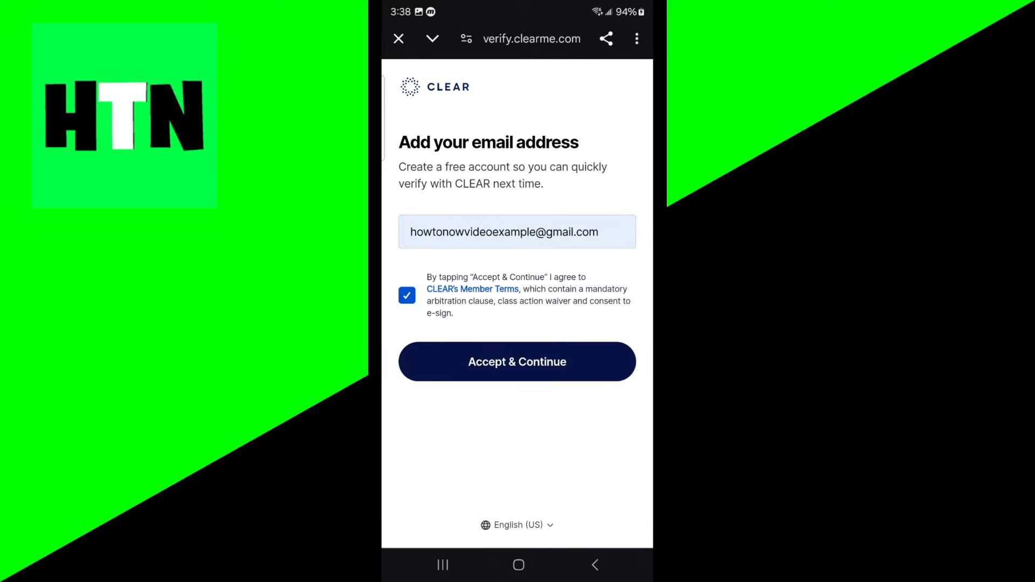
left_click(517, 362)
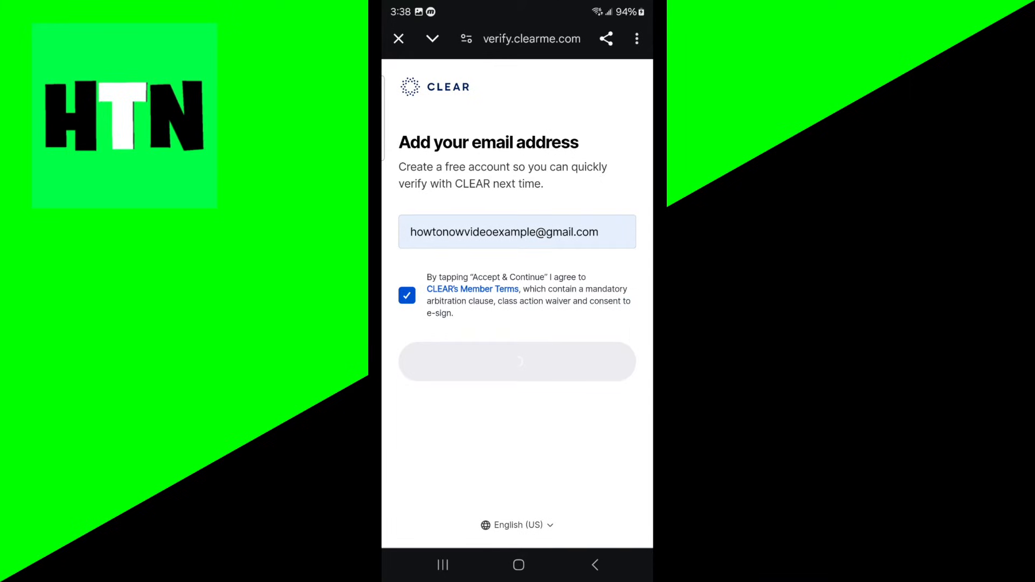
left_click(517, 361)
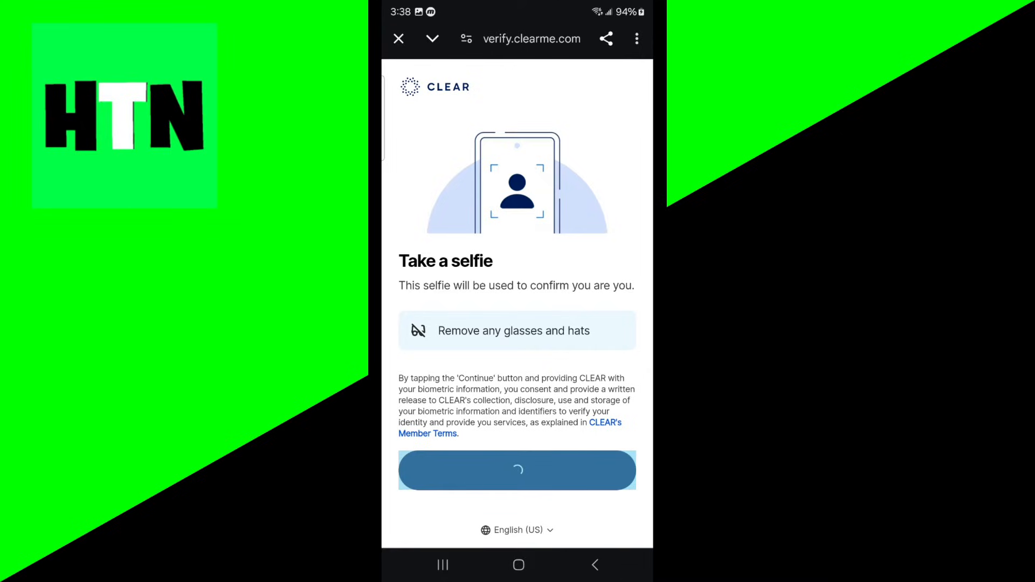
left_click(517, 469)
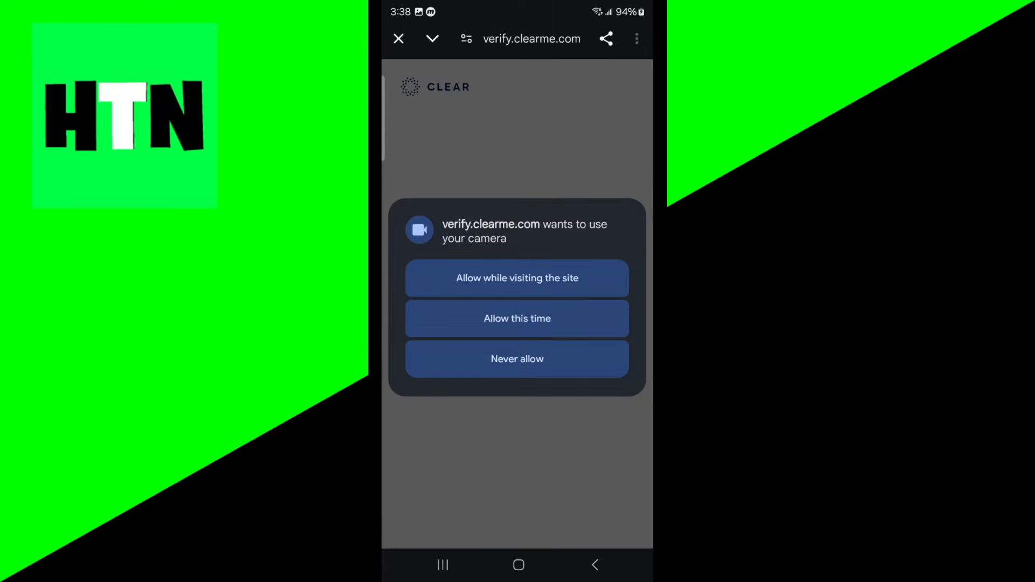
left_click(517, 279)
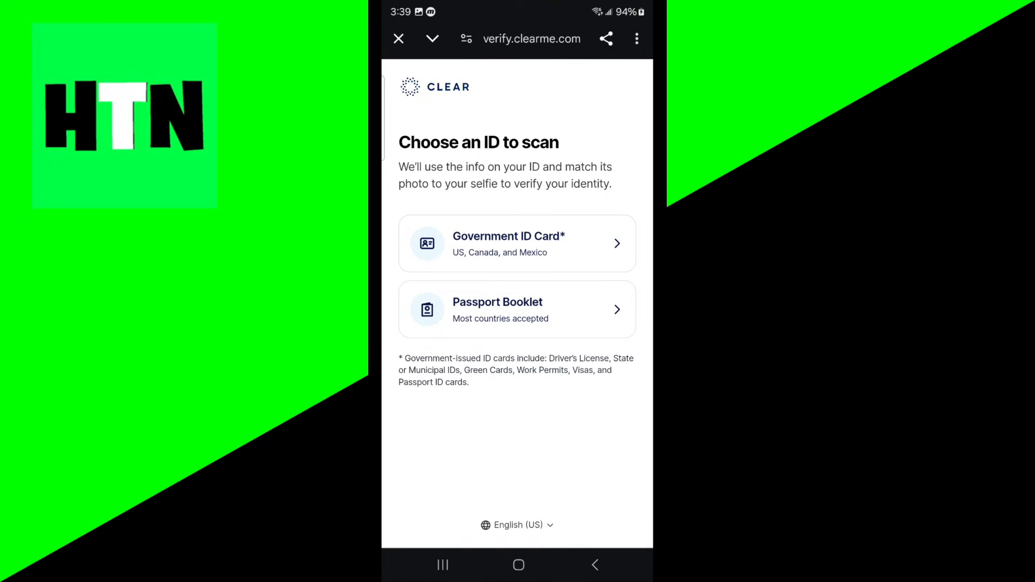
Step: Pick an ID type, scan the ID, and send the verified details to LinkedIn
left_click(517, 243)
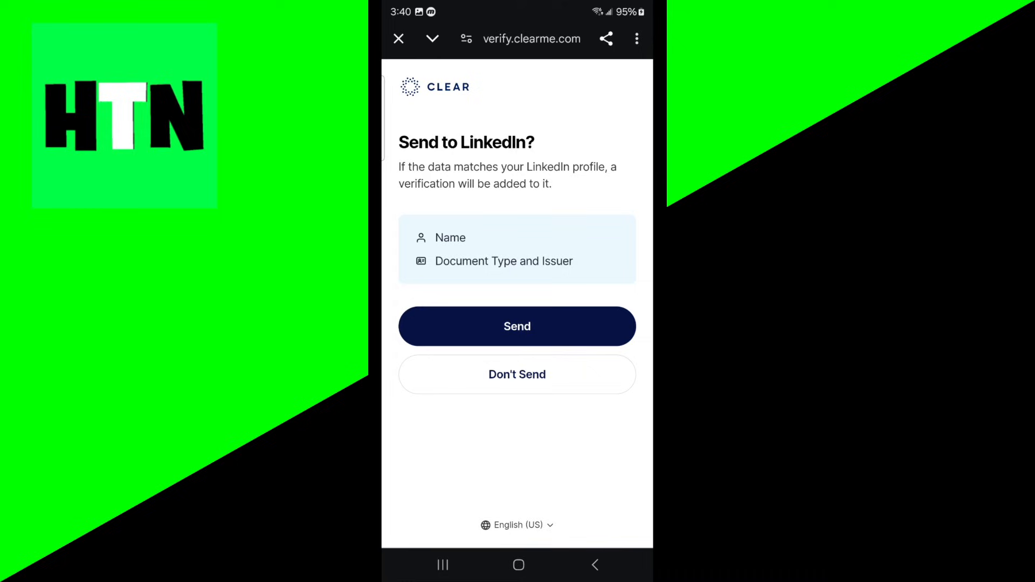
left_click(517, 326)
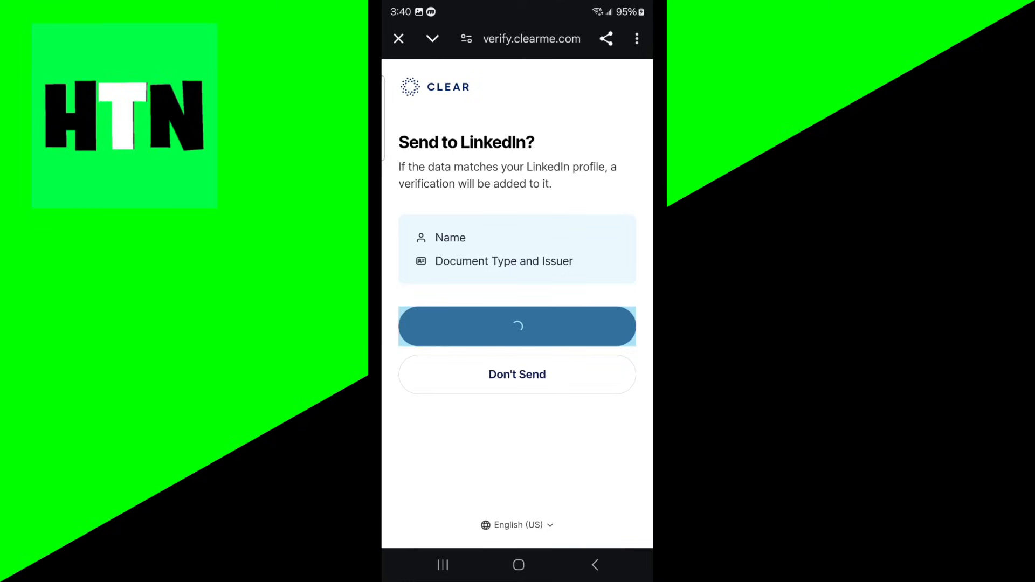
left_click(517, 326)
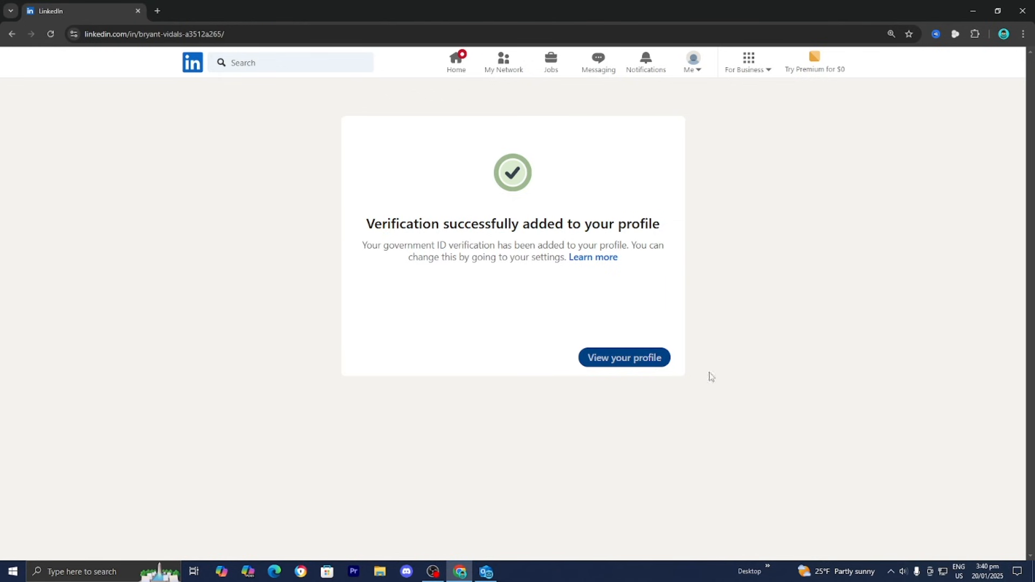
Step: Choose 'View your profile' on the verification success page
left_click(623, 357)
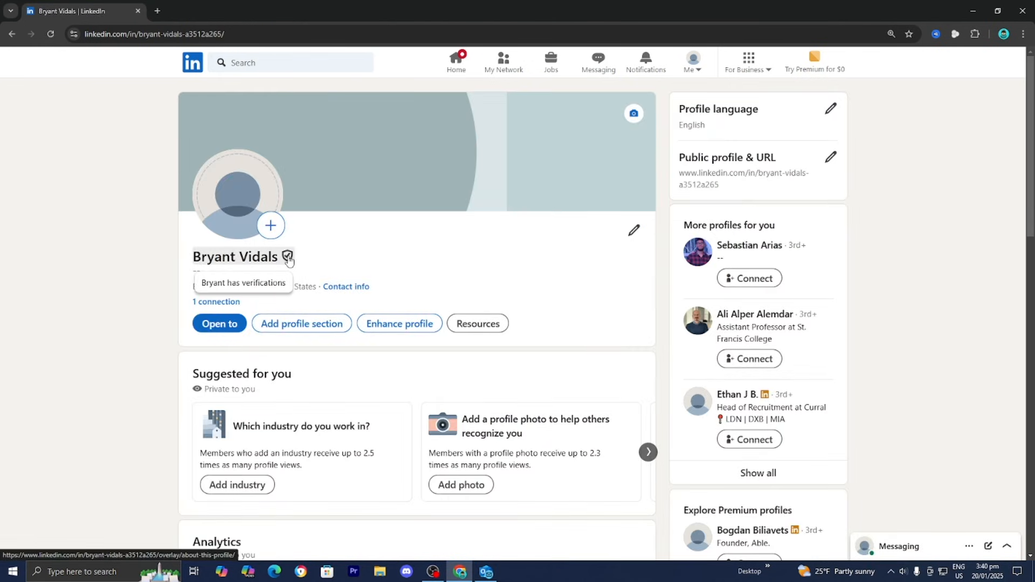
mouse_move(344, 239)
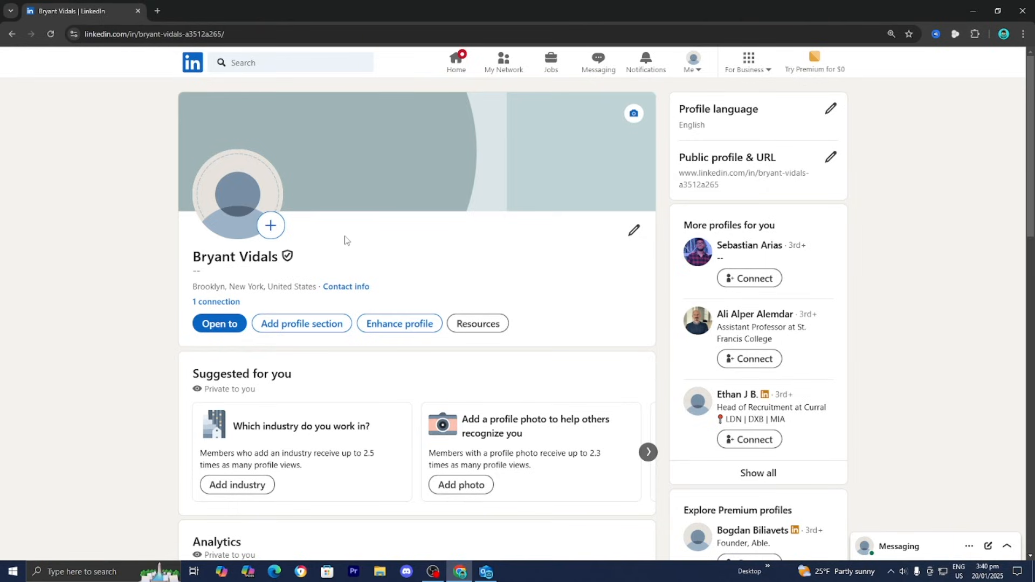